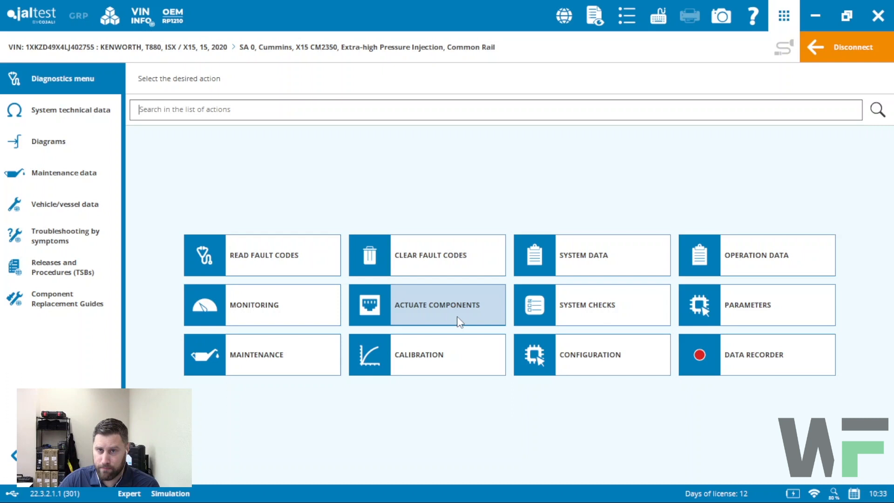
pyautogui.moveTo(593, 304)
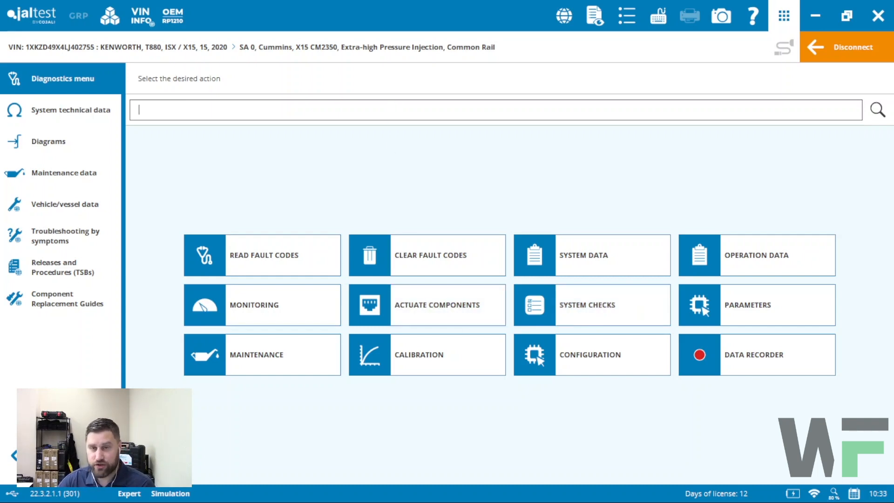
# - Filter the diagnostic actions with the search term "def"
pyautogui.write('def')
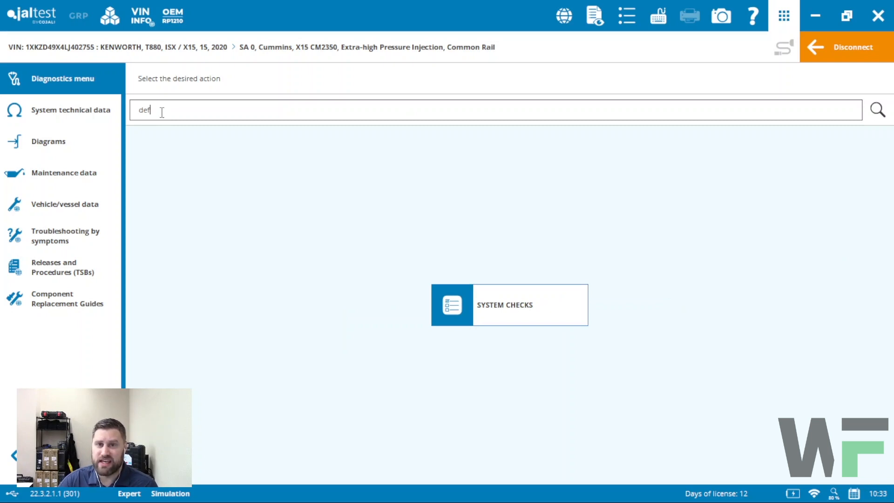
# - Reach the full System Checks list and expand the AdBlue/DEF group showing pump, leak control and heater checks
pyautogui.click(509, 304)
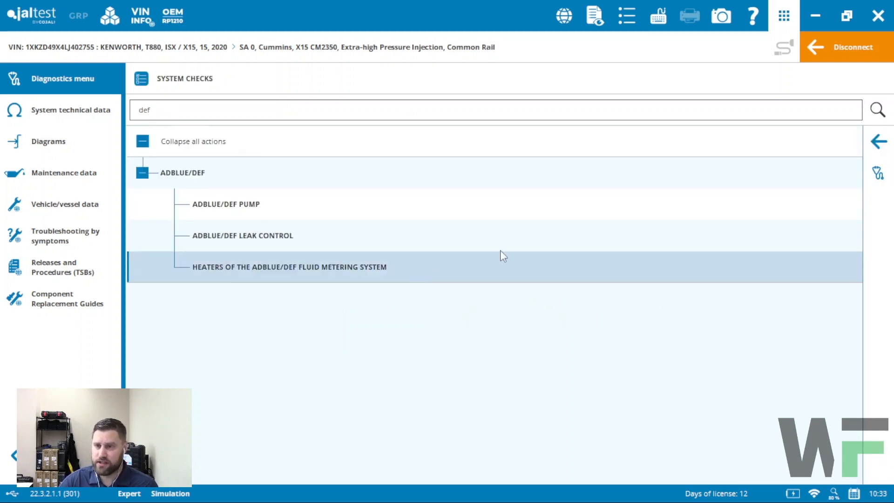
pyautogui.click(878, 142)
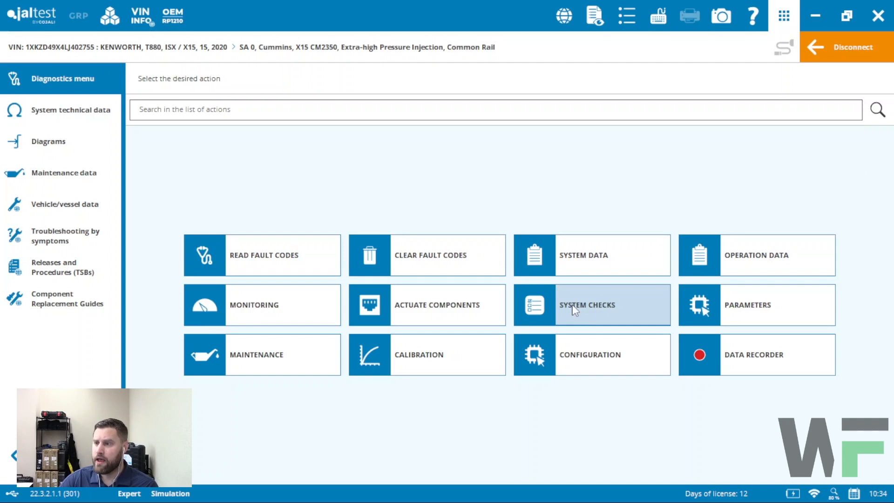
pyautogui.click(592, 304)
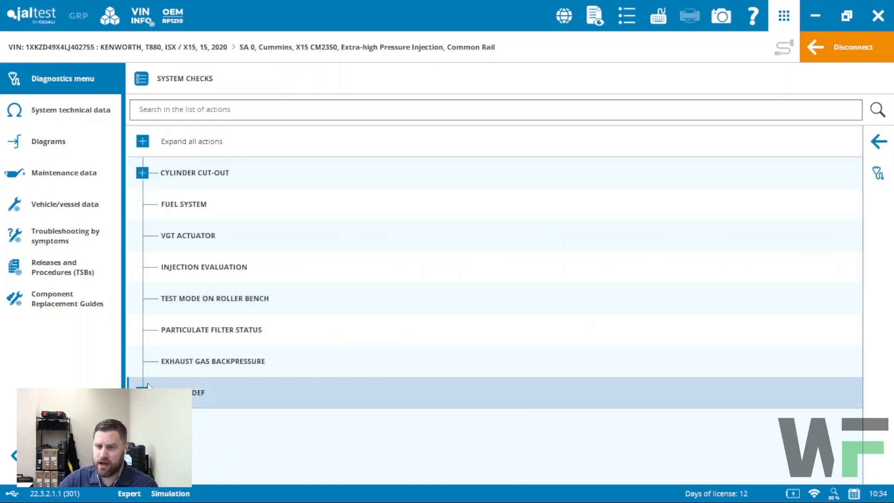
pyautogui.click(142, 392)
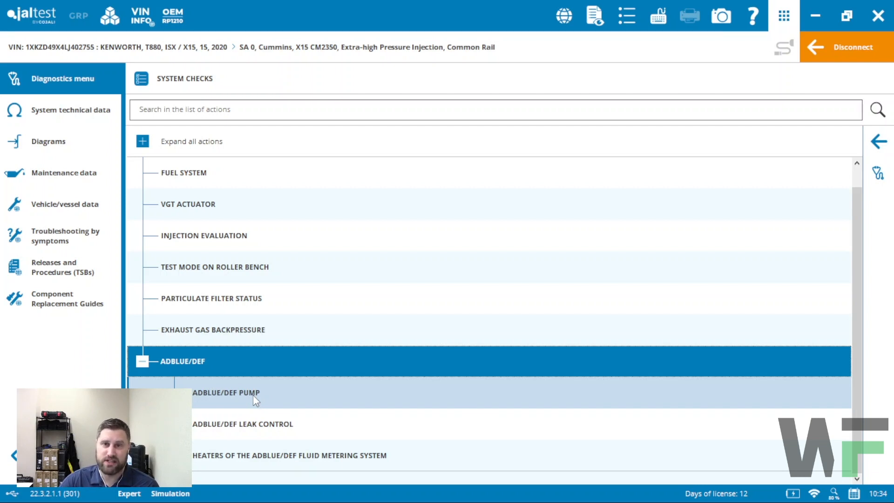
pyautogui.moveTo(289, 441)
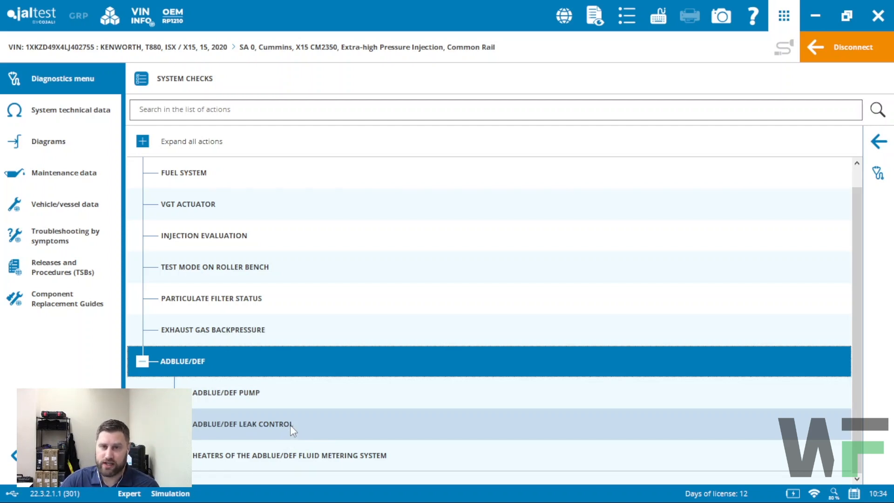
# - Enter the AdBlue/DEF leak control check and accept its help to reach the initial conditions
pyautogui.click(242, 423)
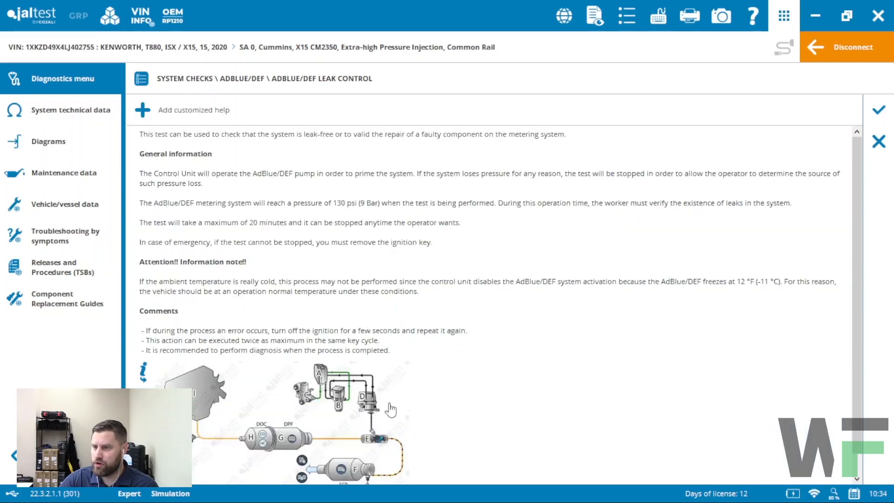
pyautogui.scroll(-3)
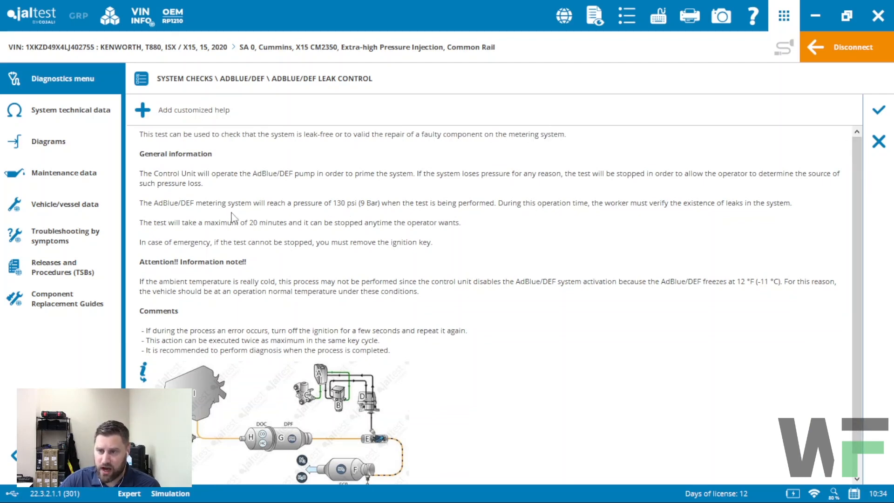
pyautogui.moveTo(291, 238)
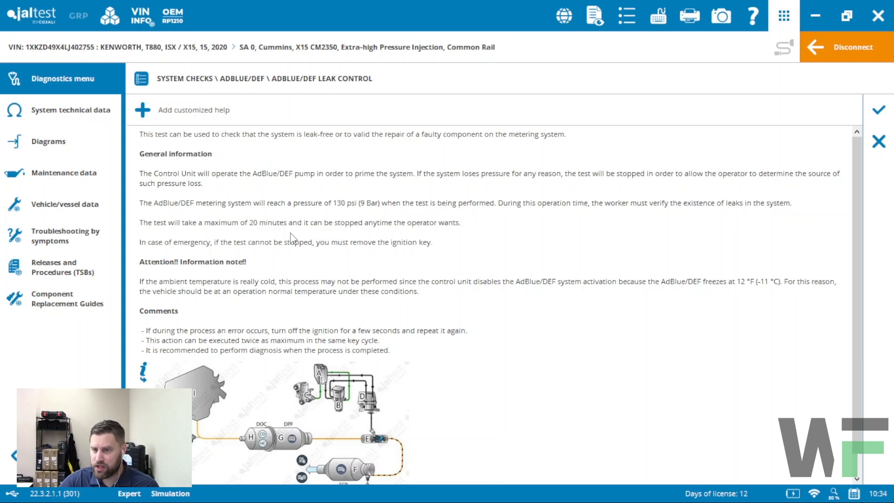
pyautogui.scroll(-3)
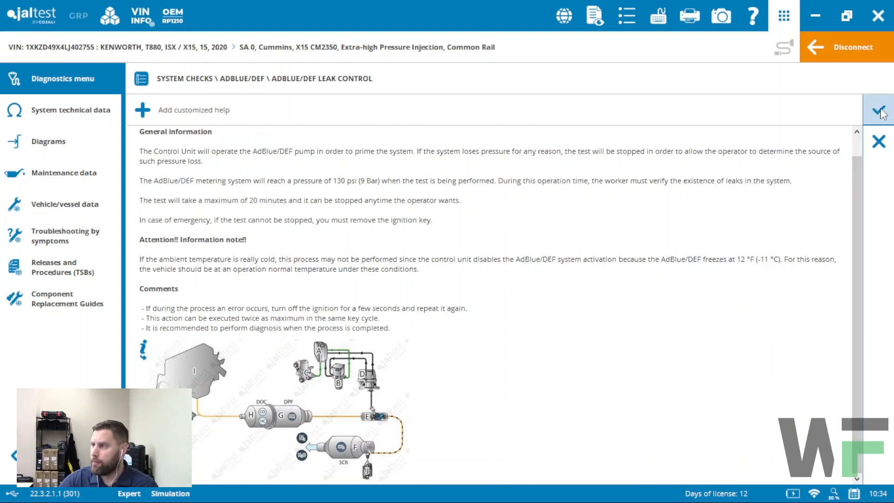
pyautogui.click(880, 110)
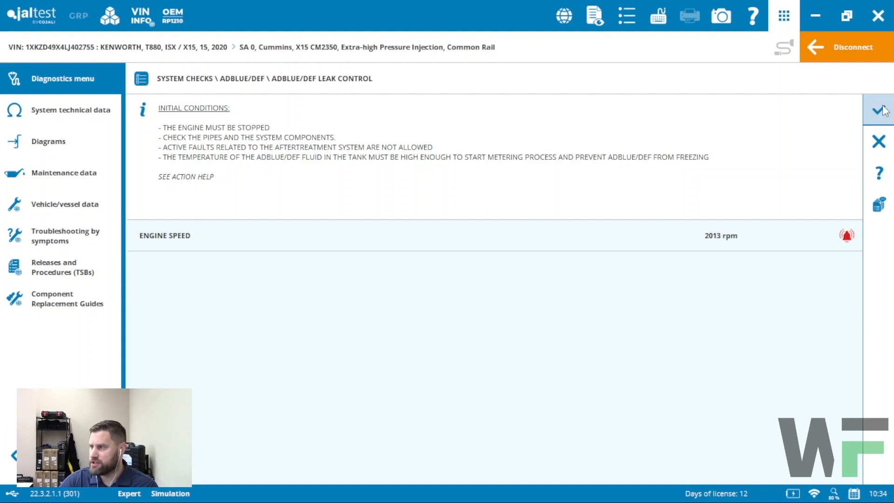
# - Start the leak control test from the initial conditions so DEF pressure builds toward 134 psi
pyautogui.click(878, 110)
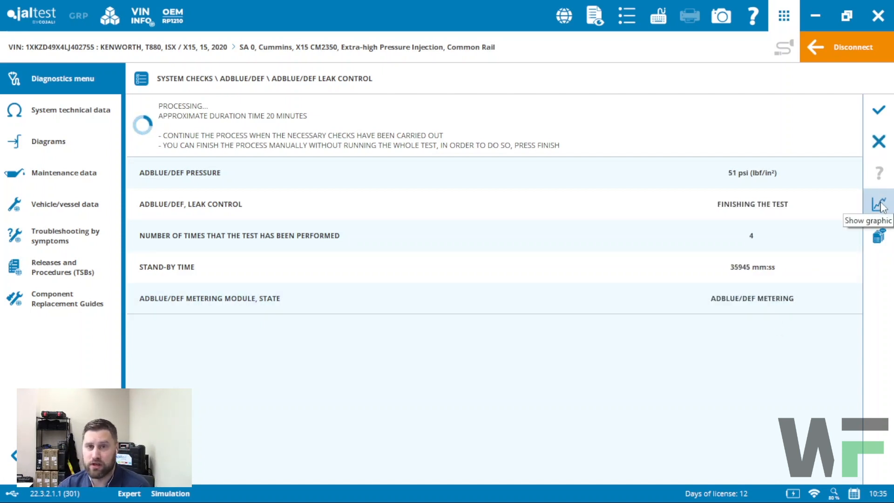
pyautogui.click(878, 204)
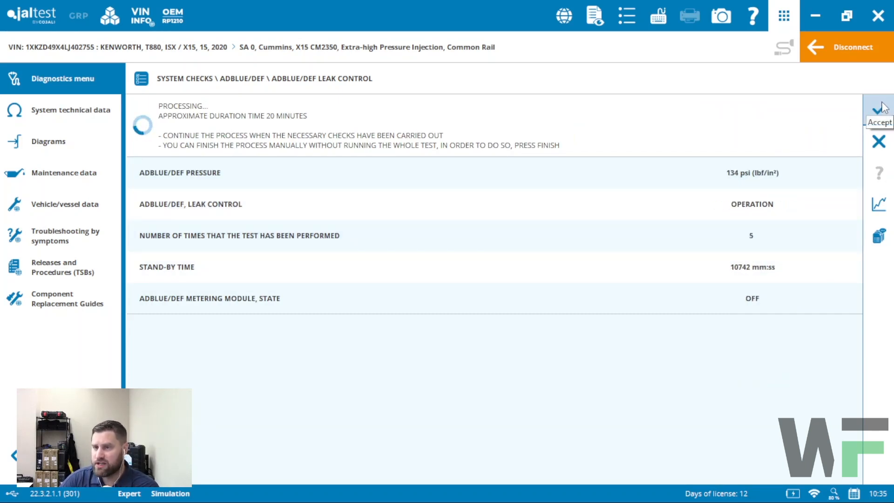
# - Finish the running leak control actuation once pressure holds at about 134 psi
pyautogui.click(878, 109)
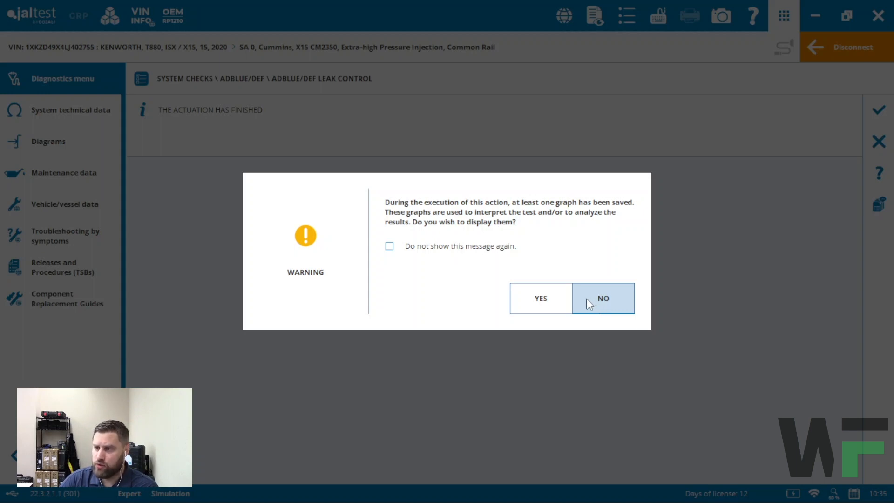
pyautogui.moveTo(575, 293)
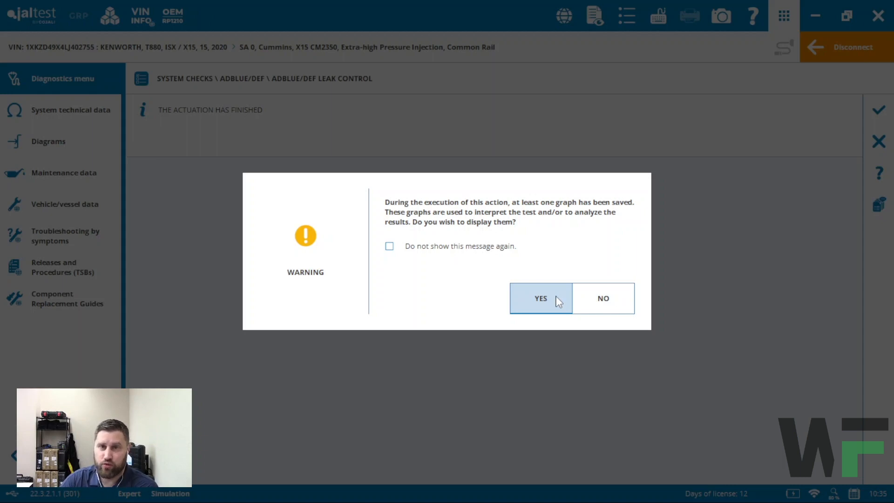
# - Answer Yes to the saved-graphs warning and land back on the System Checks list
pyautogui.click(602, 298)
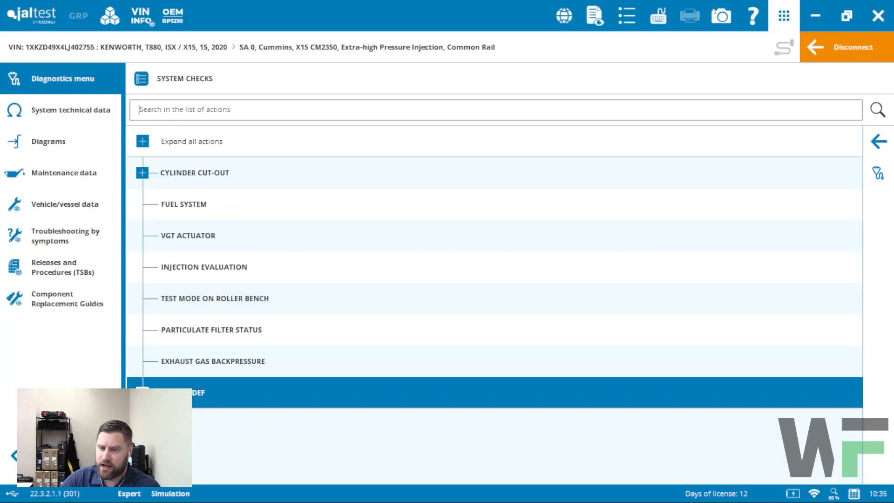
pyautogui.scroll(-3)
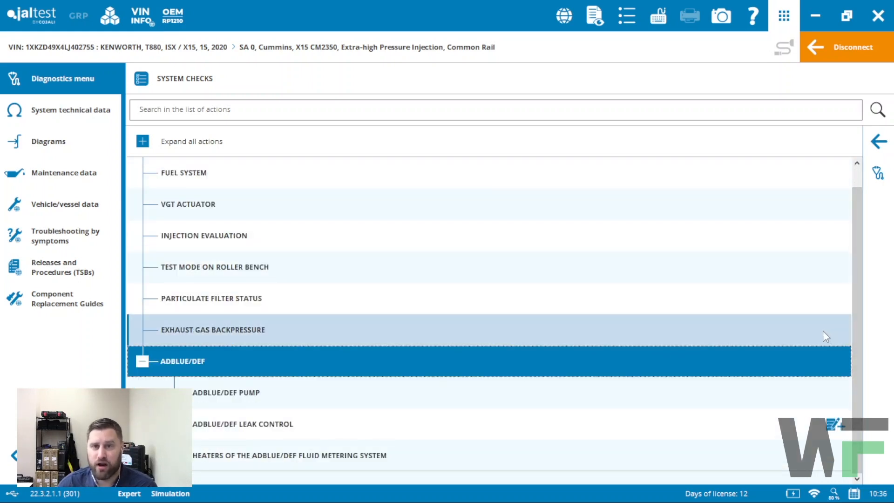
pyautogui.moveTo(871, 227)
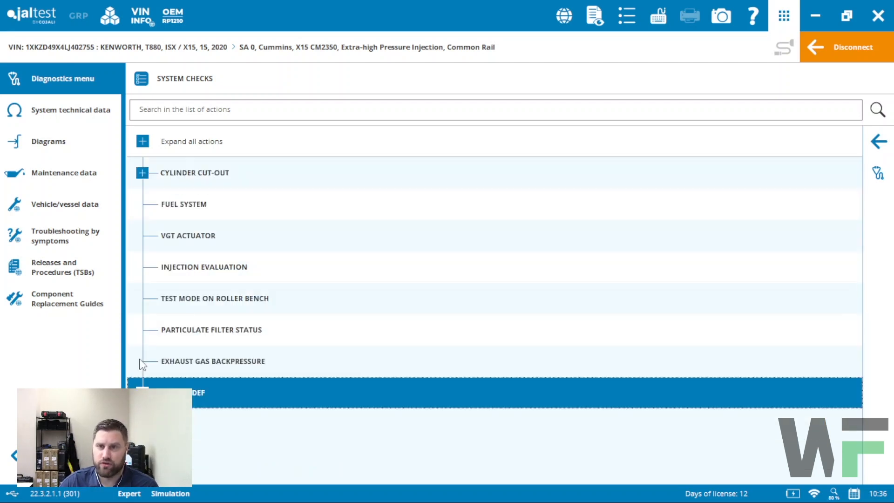
pyautogui.moveTo(132, 382)
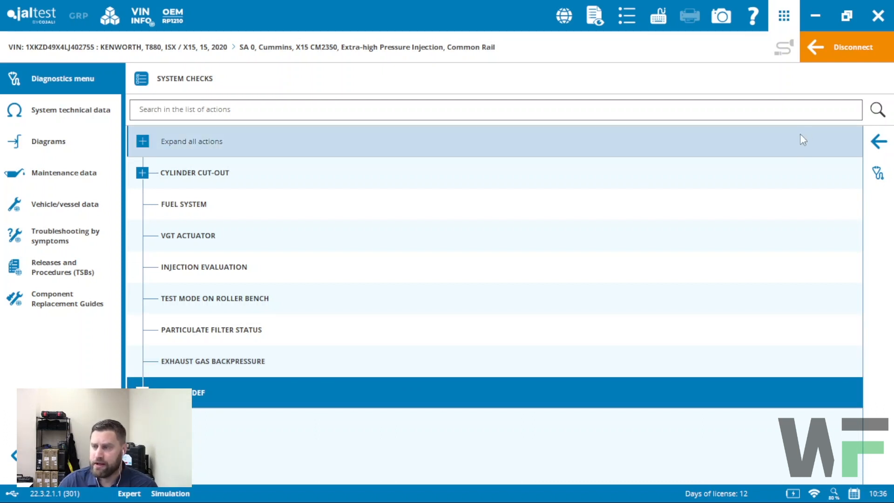
pyautogui.moveTo(855, 86)
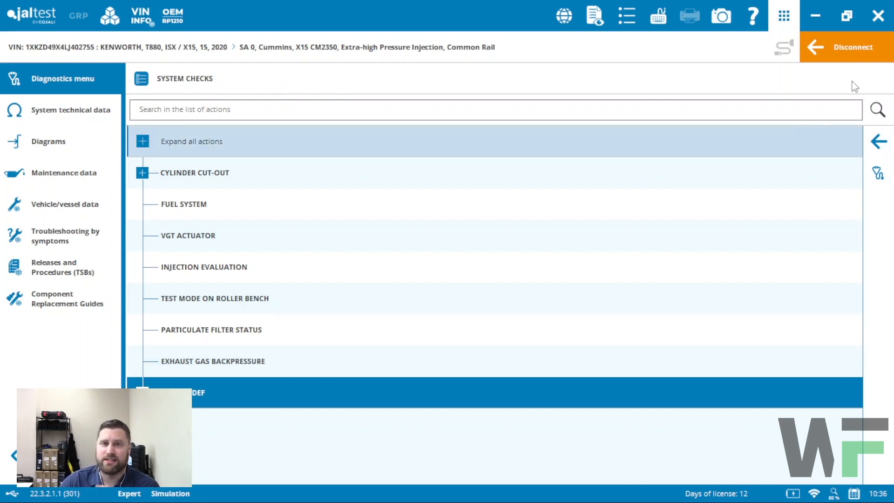